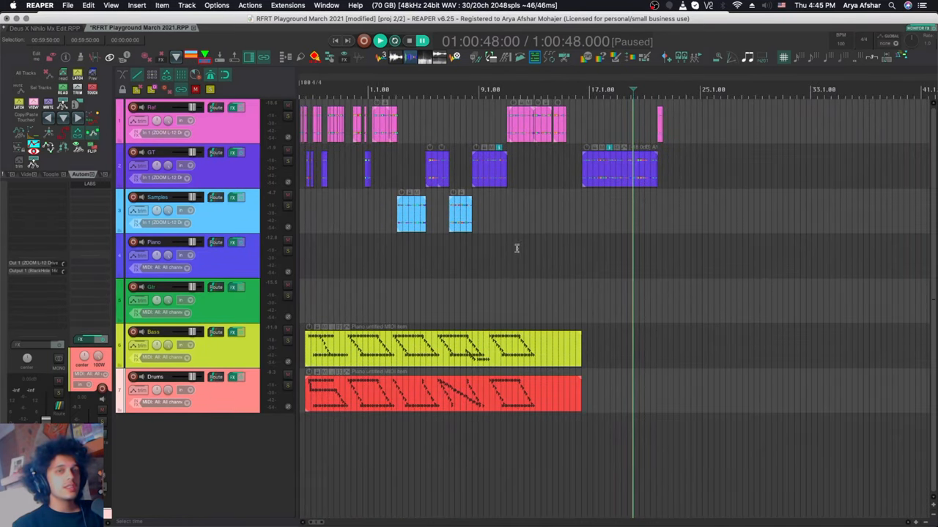
{"action": "mouse_move", "coordinate": [444, 144]}
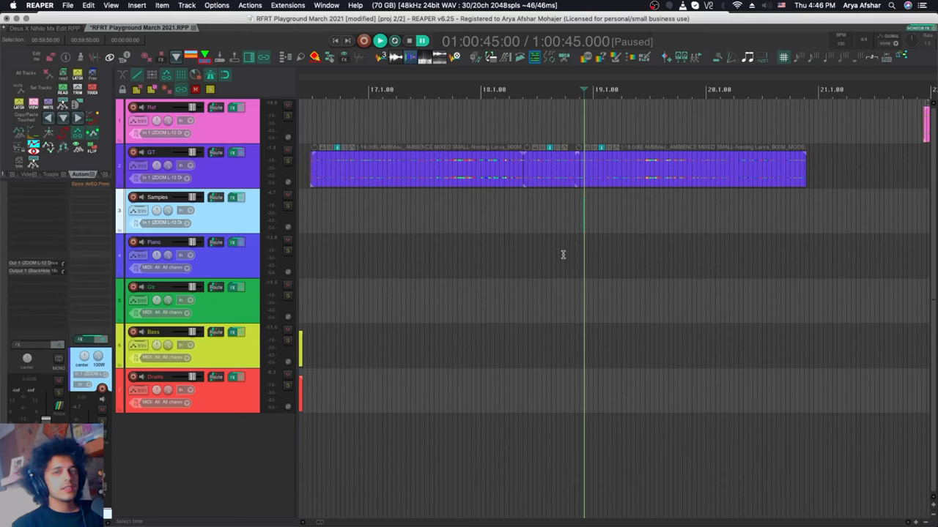
{"action": "mouse_move", "coordinate": [549, 172]}
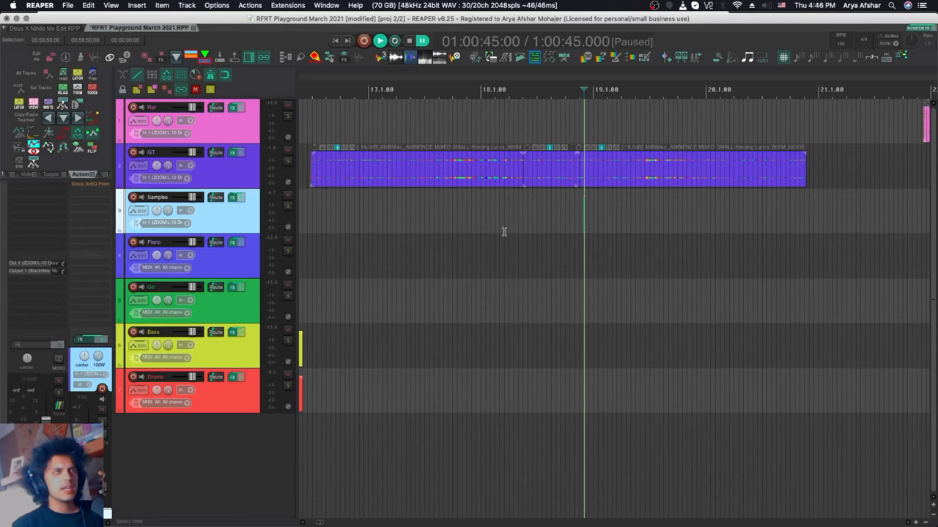
{"action": "mouse_move", "coordinate": [313, 223]}
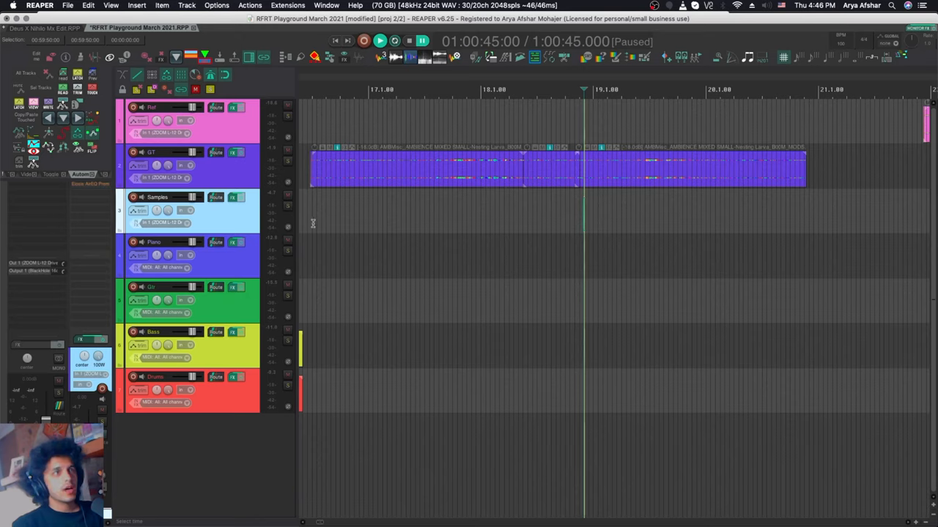
{"action": "mouse_move", "coordinate": [511, 238]}
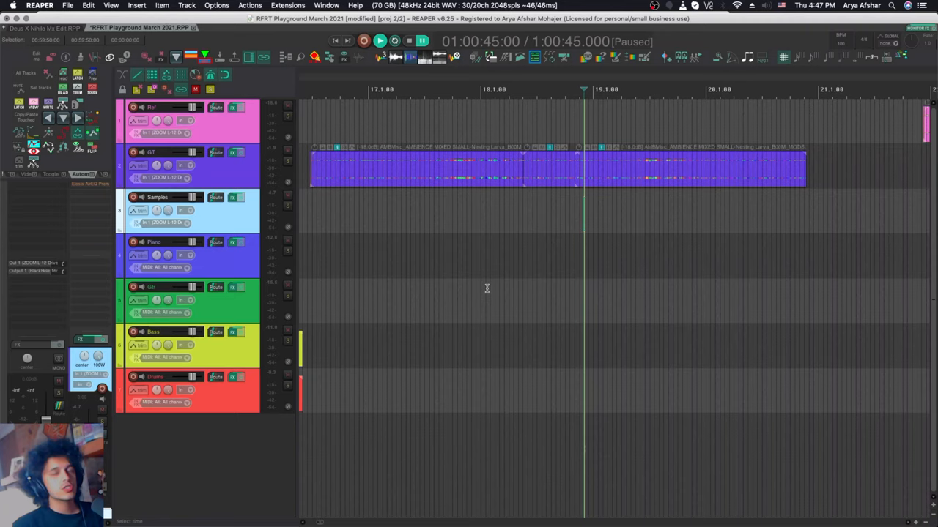
{"action": "mouse_move", "coordinate": [668, 254]}
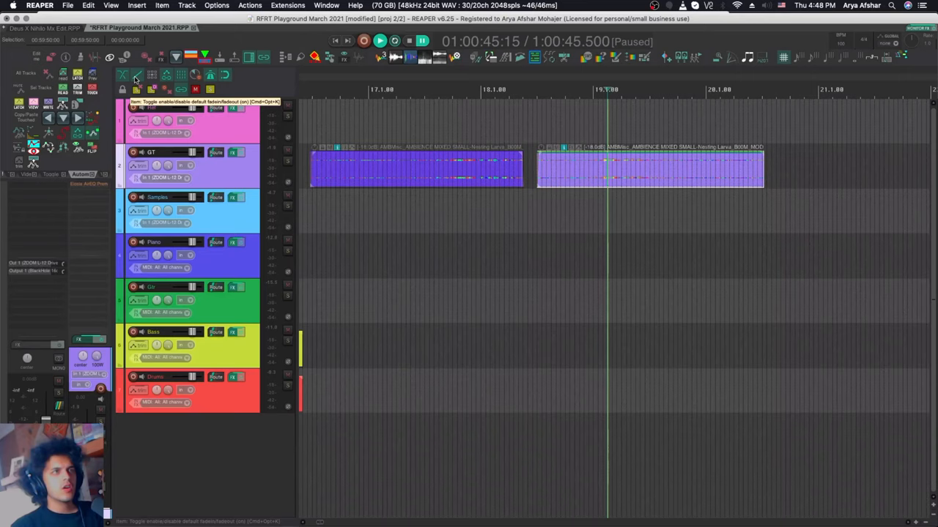
Split the GT ambience item near bar 18, leaving a short gap between the two pieces.
{"action": "key", "text": "cmd+opt+k"}
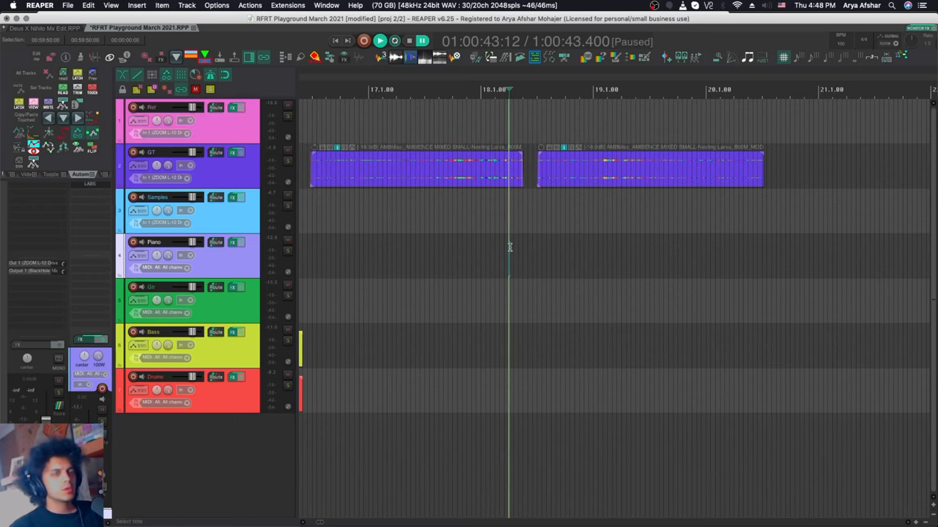
{"action": "mouse_move", "coordinate": [623, 168]}
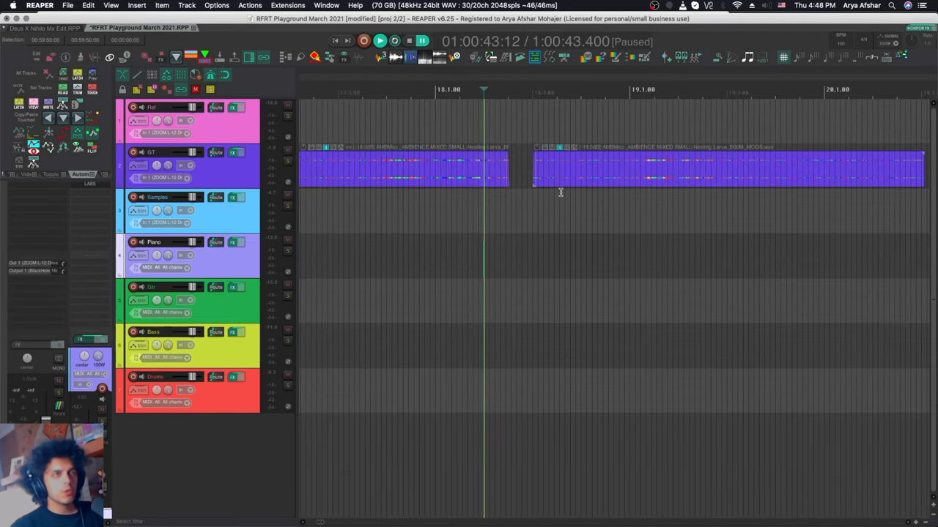
{"action": "mouse_move", "coordinate": [560, 210]}
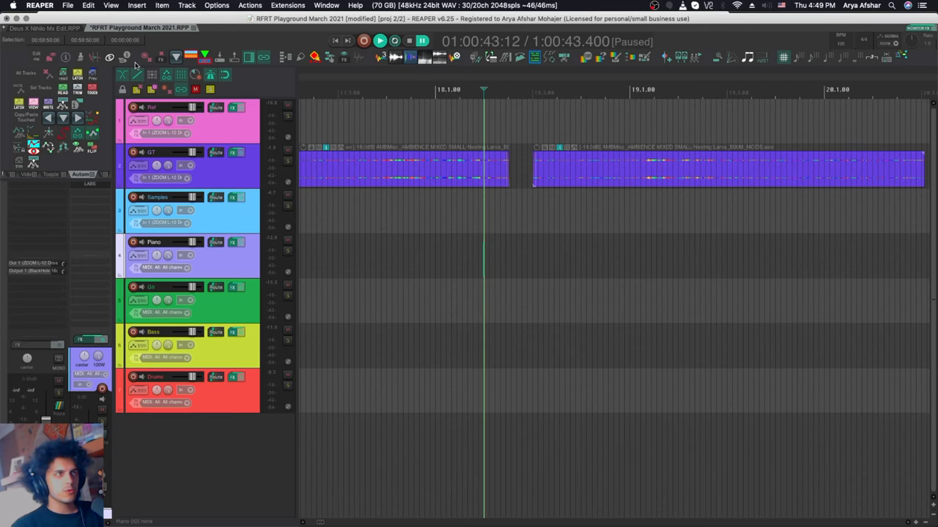
{"action": "mouse_move", "coordinate": [717, 340]}
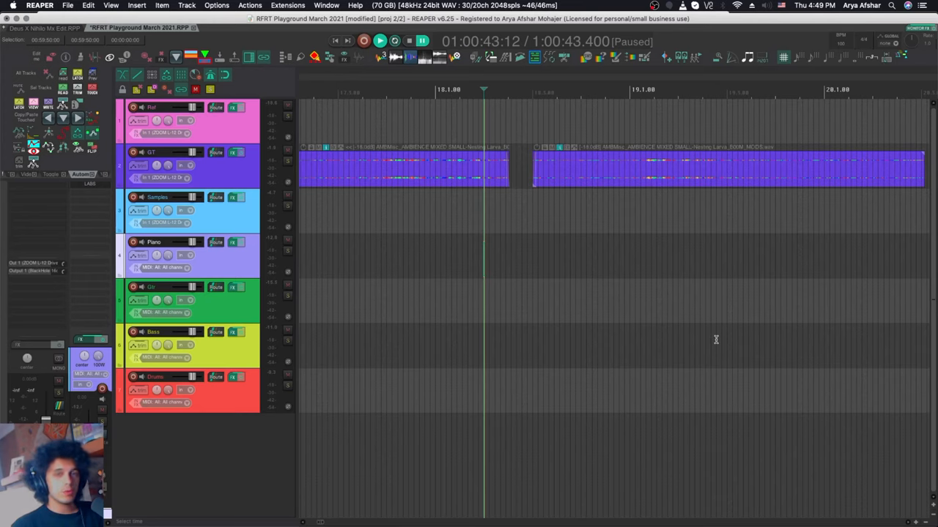
{"action": "mouse_move", "coordinate": [712, 338]}
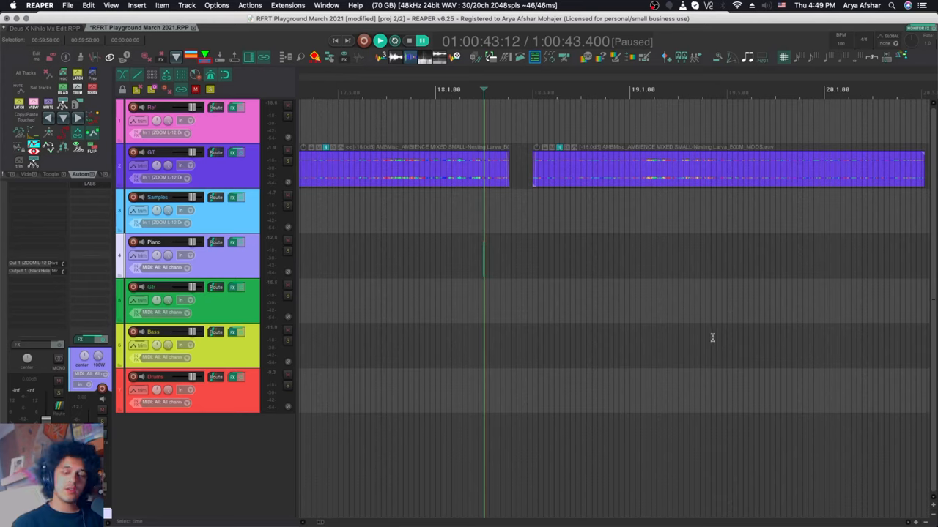
{"action": "mouse_move", "coordinate": [709, 328]}
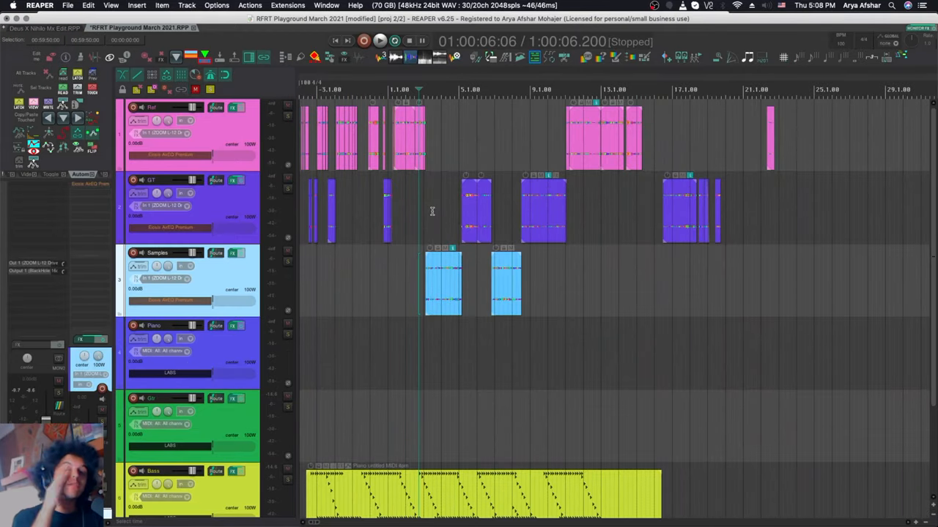
{"action": "mouse_move", "coordinate": [430, 198]}
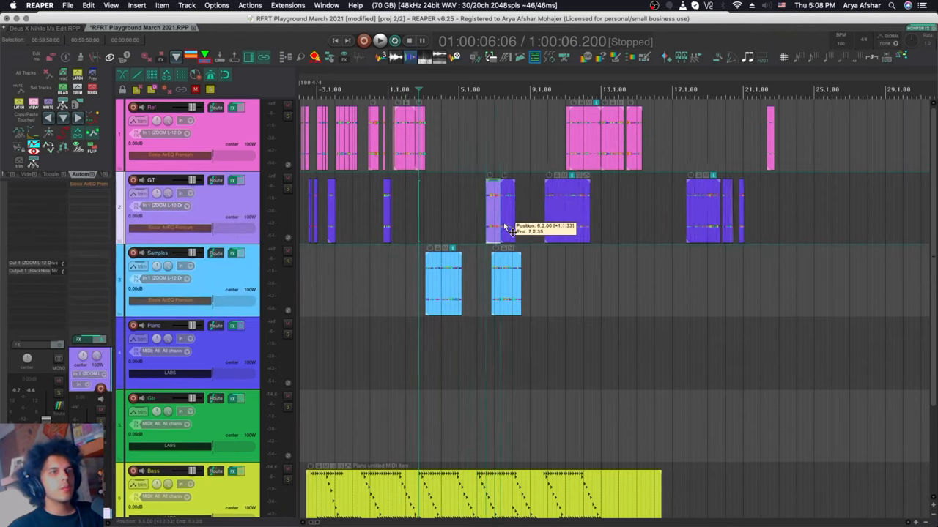
Drag the GT item to bar 10, then back to bar 6 beat 4, rippling later items.
{"action": "left_click_drag", "start_coordinate": [501, 208], "coordinate": [575, 212]}
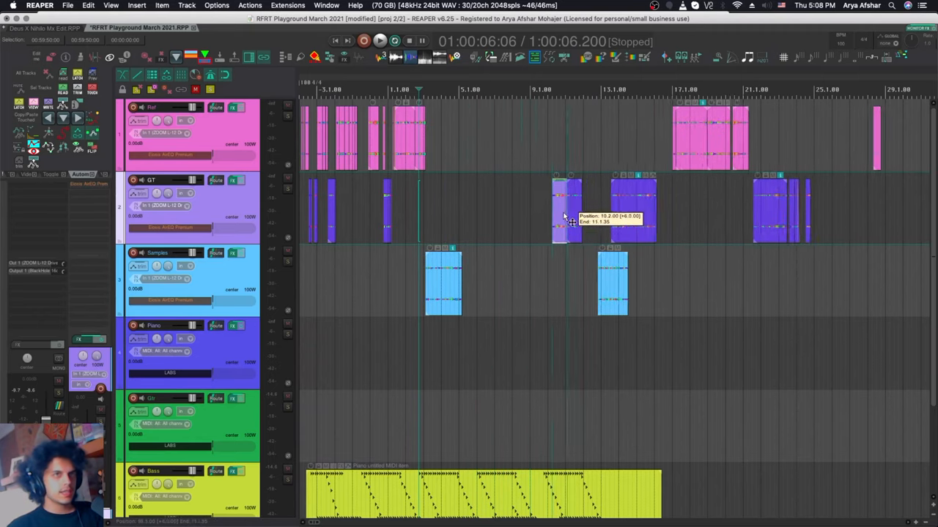
{"action": "left_click_drag", "start_coordinate": [564, 213], "coordinate": [472, 212]}
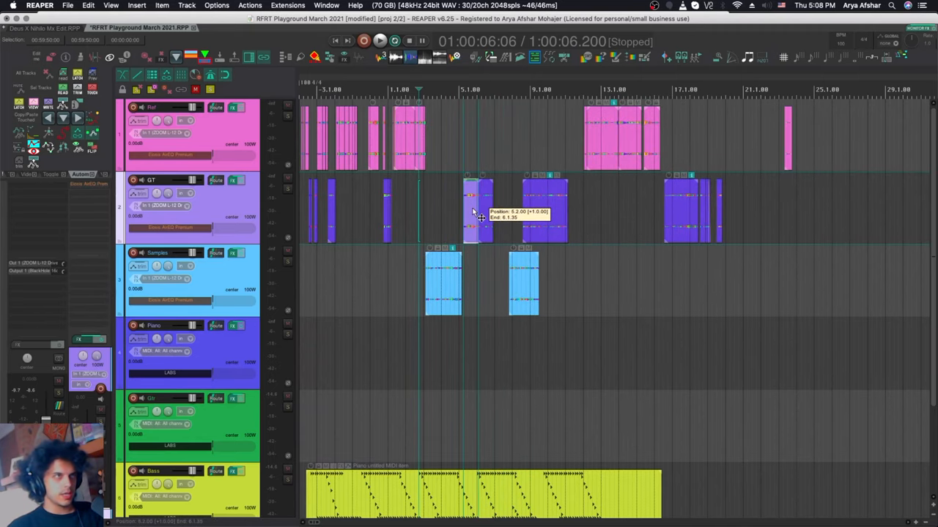
{"action": "left_click_drag", "start_coordinate": [476, 212], "coordinate": [494, 216]}
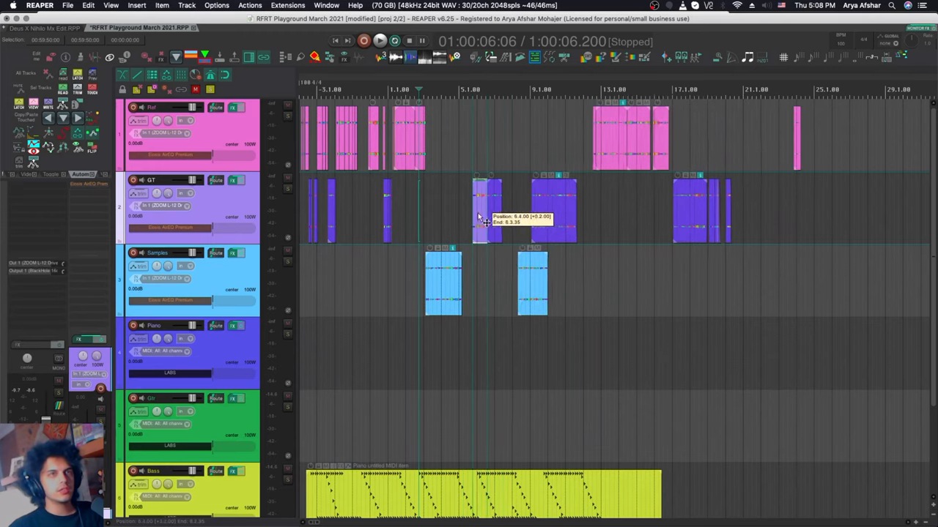
{"action": "left_click_drag", "start_coordinate": [480, 212], "coordinate": [494, 212]}
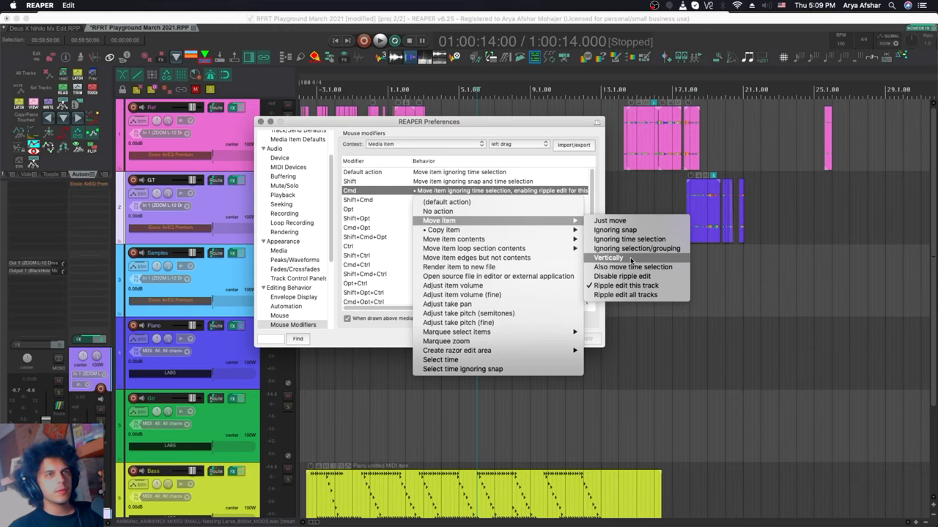
{"action": "mouse_move", "coordinate": [614, 230]}
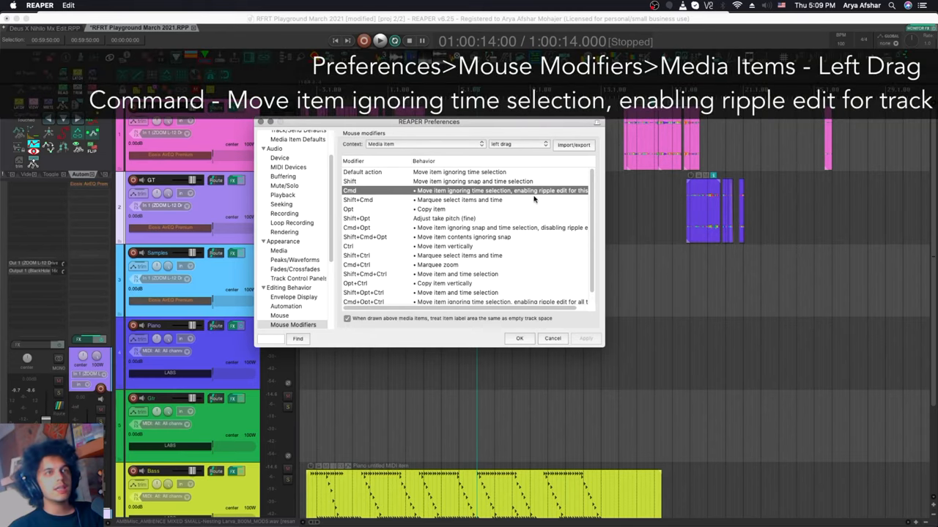
{"action": "mouse_move", "coordinate": [531, 207]}
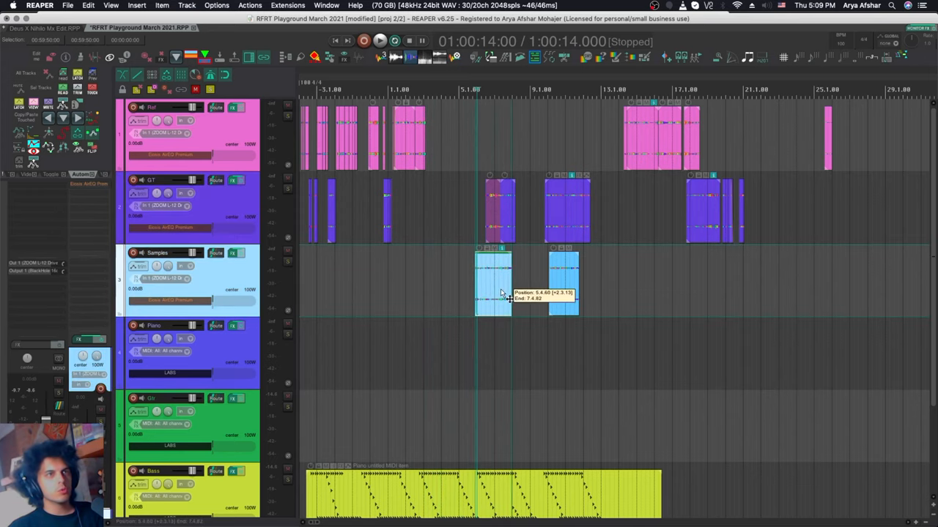
Cmd-drag the Samples item so only the following Samples item ripples along.
{"action": "left_click_drag", "start_coordinate": [499, 282], "coordinate": [469, 284]}
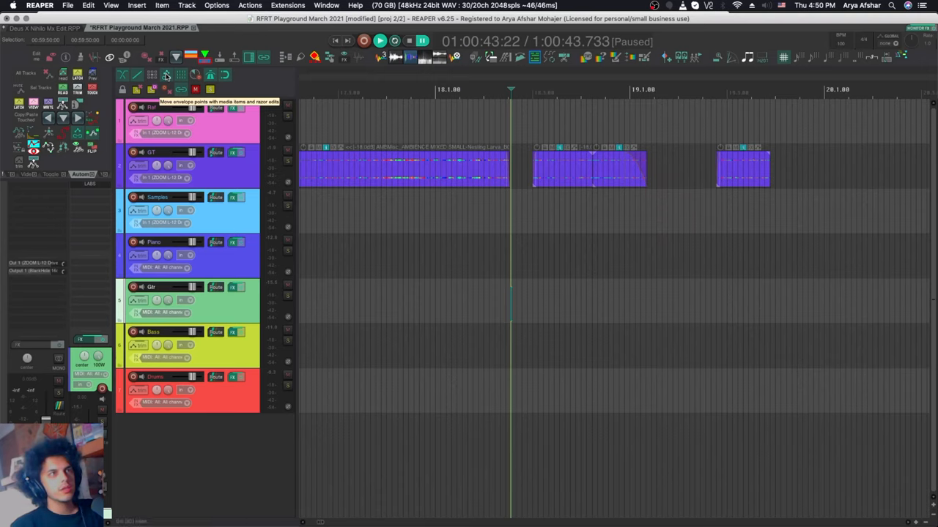
{"action": "mouse_move", "coordinate": [401, 117]}
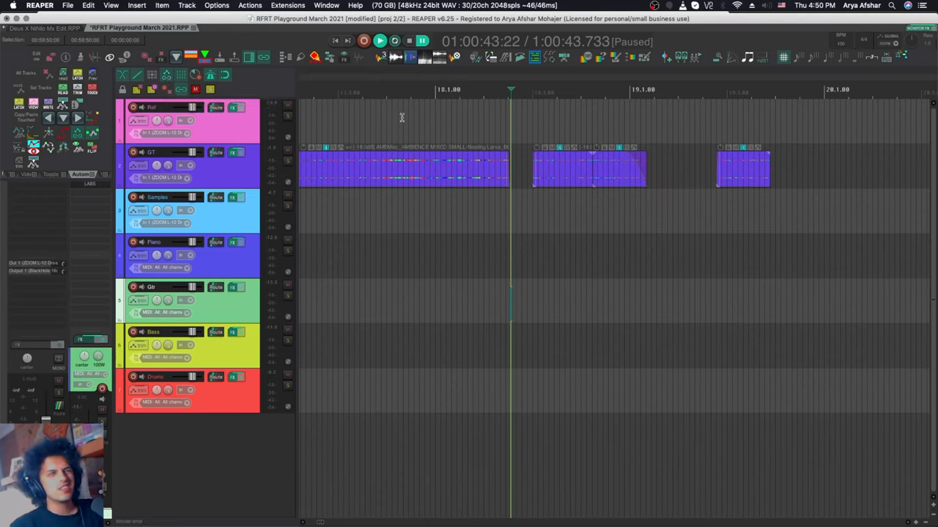
Show the options menu for the 'Move envelope points with media items' toolbar button.
{"action": "left_click", "coordinate": [166, 75]}
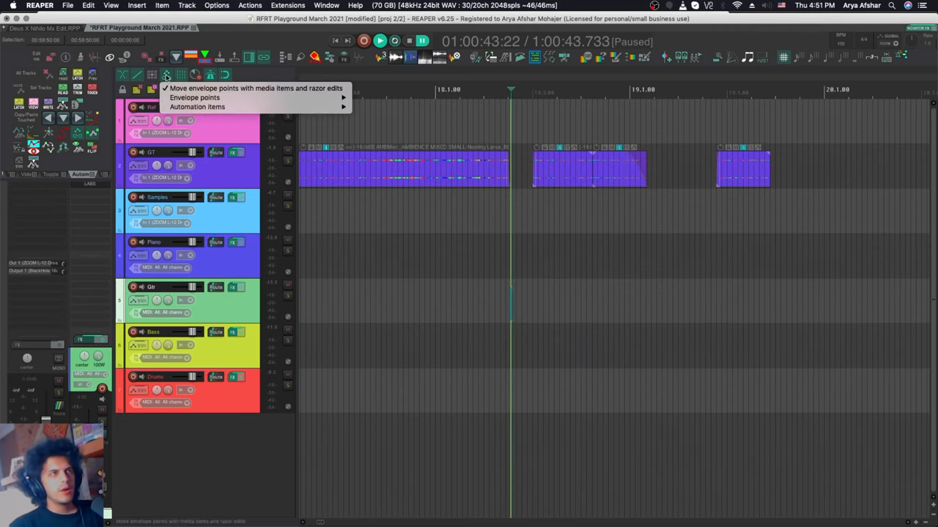
{"action": "mouse_move", "coordinate": [197, 107]}
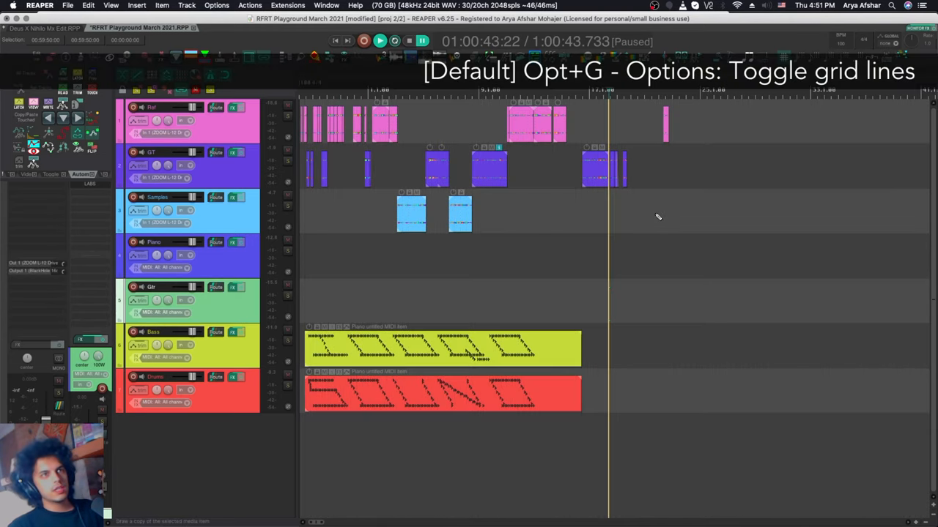
Toggle the arrangement grid lines while viewing the full seven-track project.
{"action": "key", "text": "opt+l"}
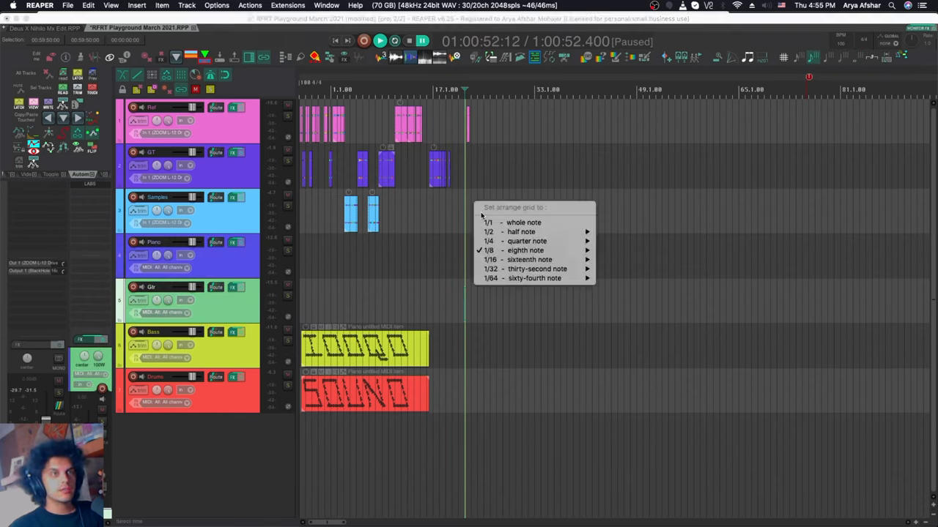
{"action": "mouse_move", "coordinate": [526, 241]}
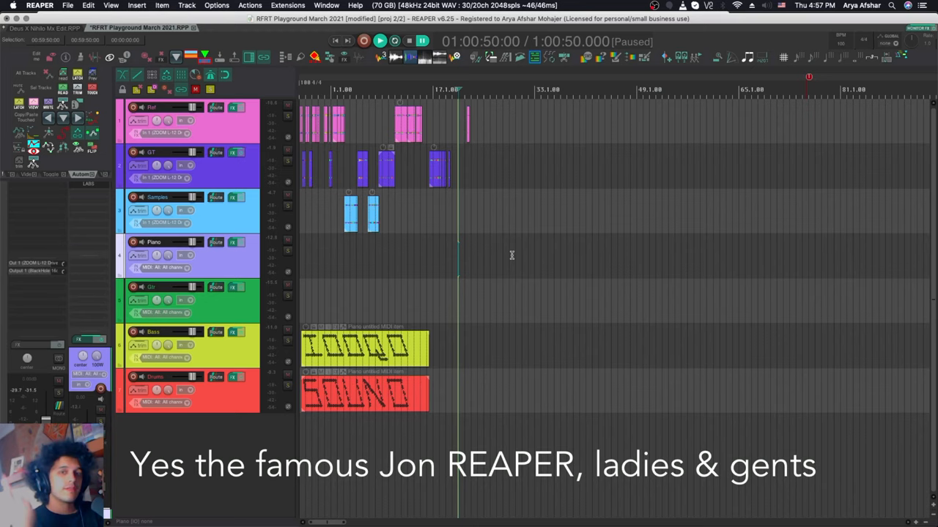
{"action": "mouse_move", "coordinate": [457, 271]}
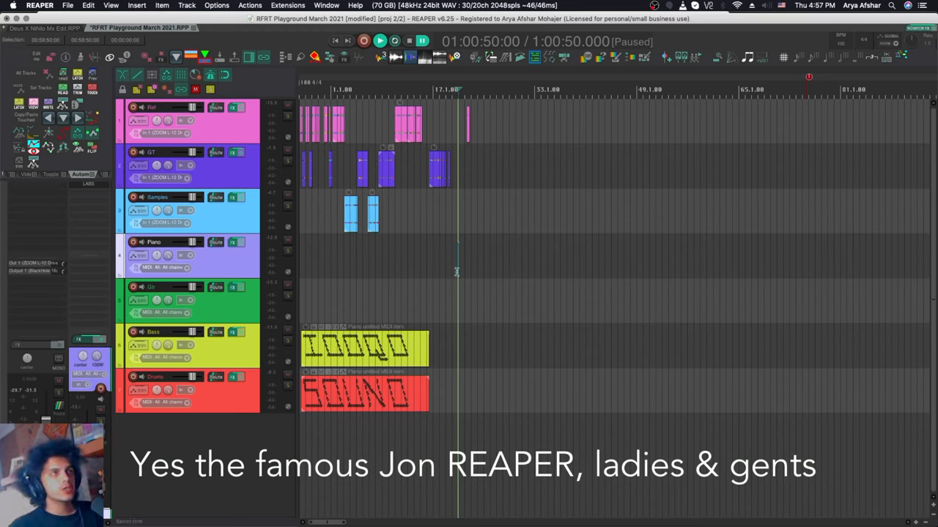
{"action": "mouse_move", "coordinate": [195, 75]}
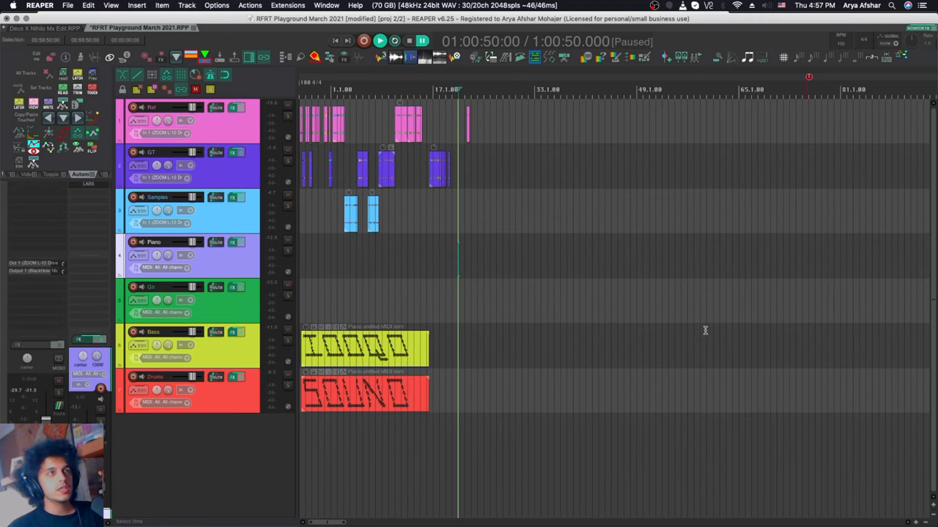
{"action": "mouse_move", "coordinate": [601, 290]}
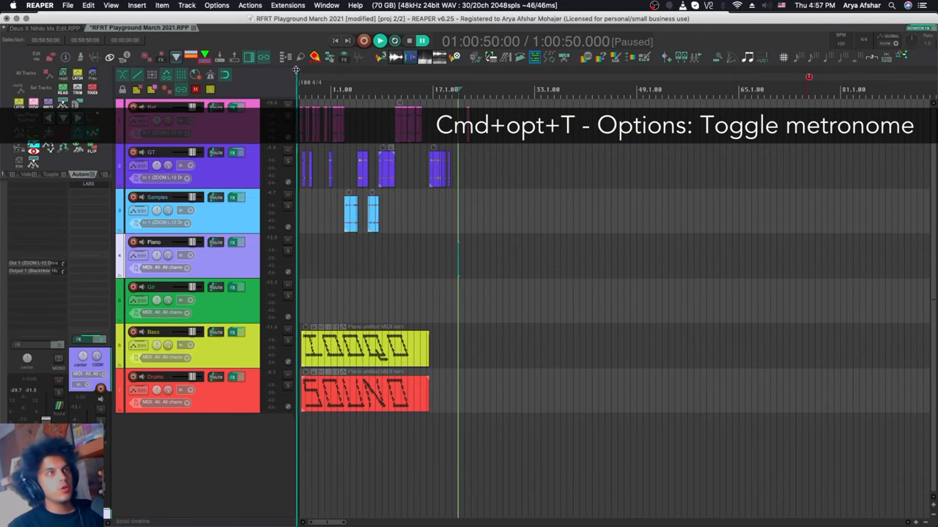
{"action": "left_click", "coordinate": [111, 5]}
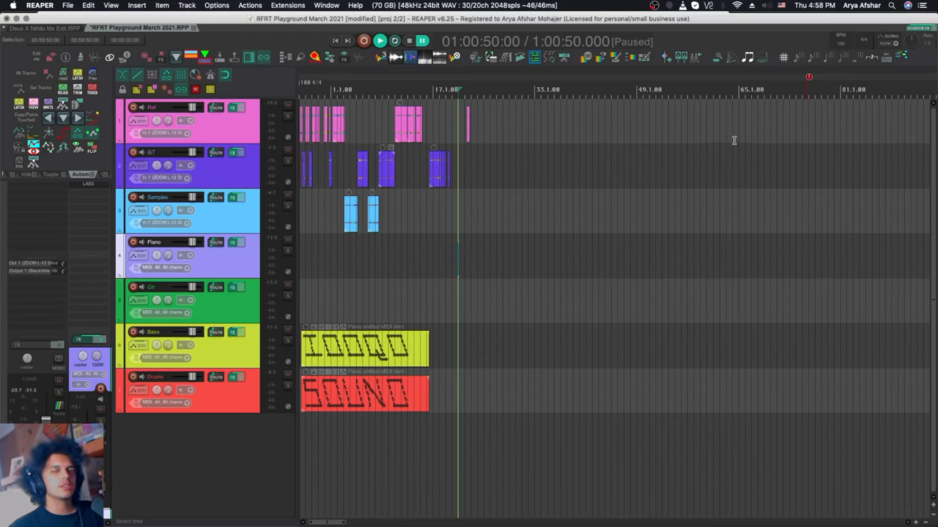
{"action": "mouse_move", "coordinate": [710, 140]}
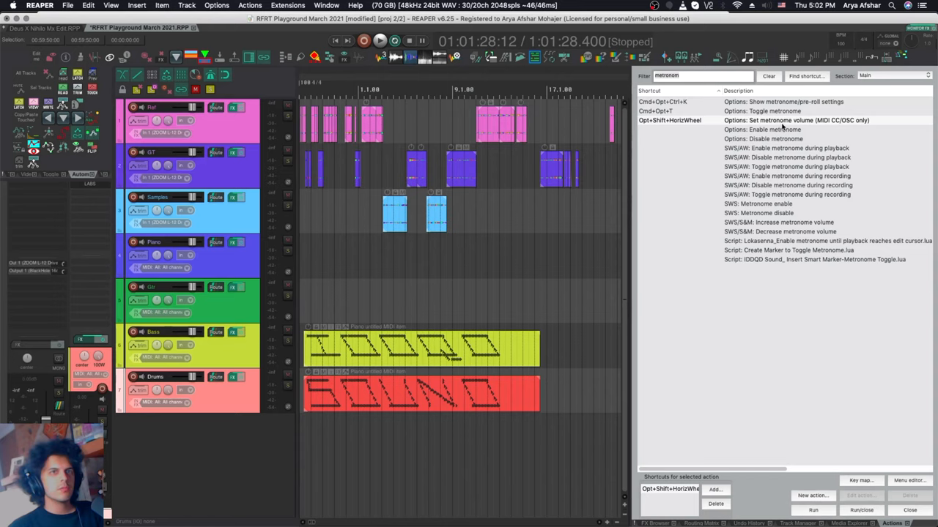
{"action": "mouse_move", "coordinate": [841, 128]}
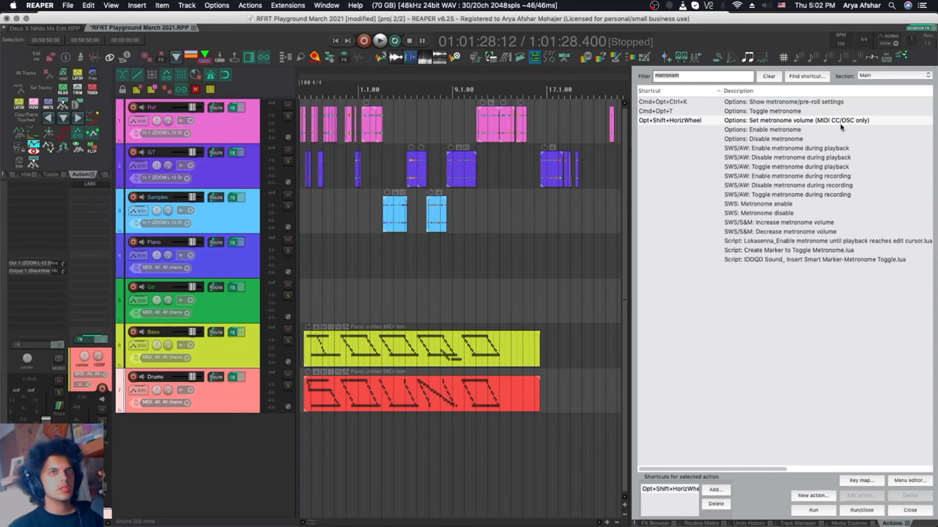
{"action": "mouse_move", "coordinate": [839, 126]}
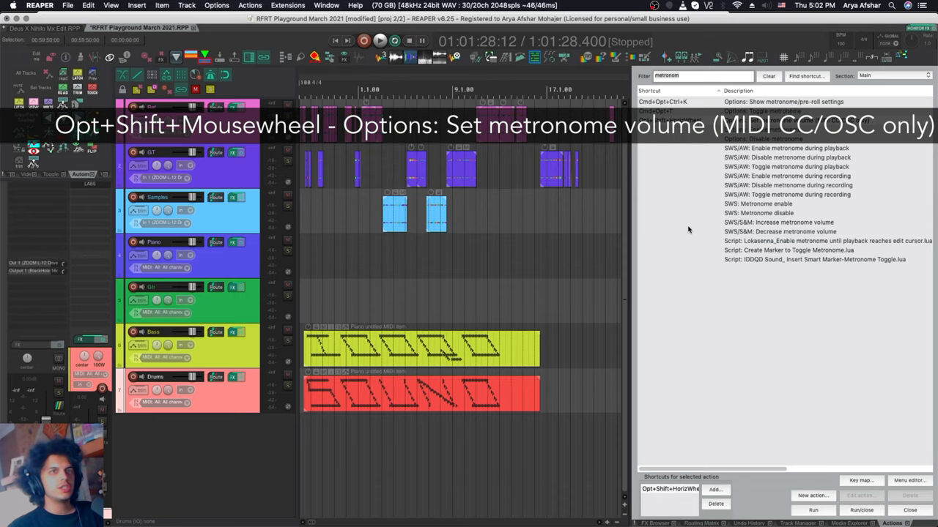
{"action": "mouse_move", "coordinate": [597, 238]}
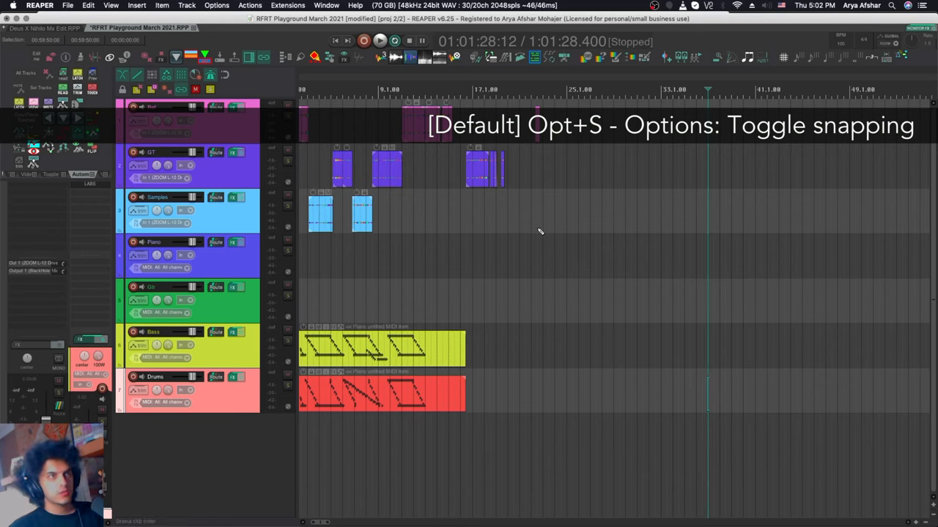
Toggle snapping, then toggle locking from the arrangement view.
{"action": "key", "text": "l"}
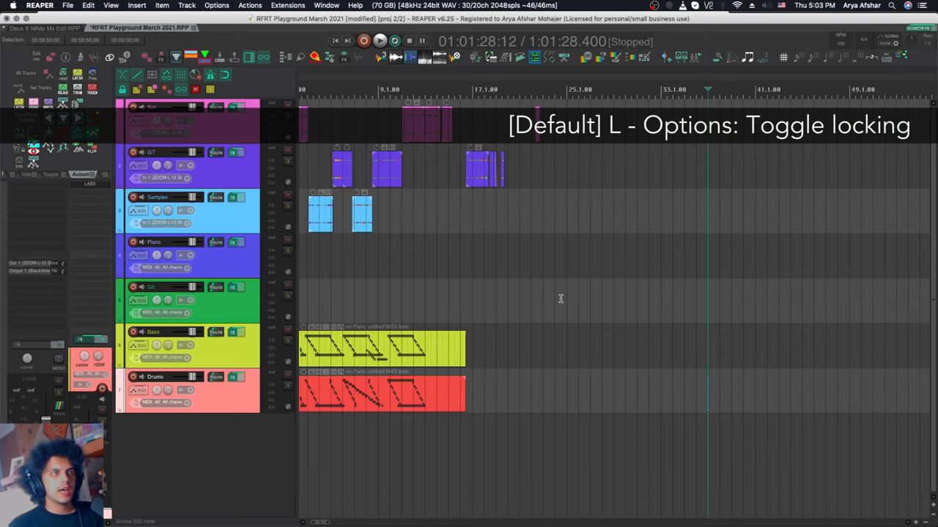
{"action": "key", "text": "shift+l"}
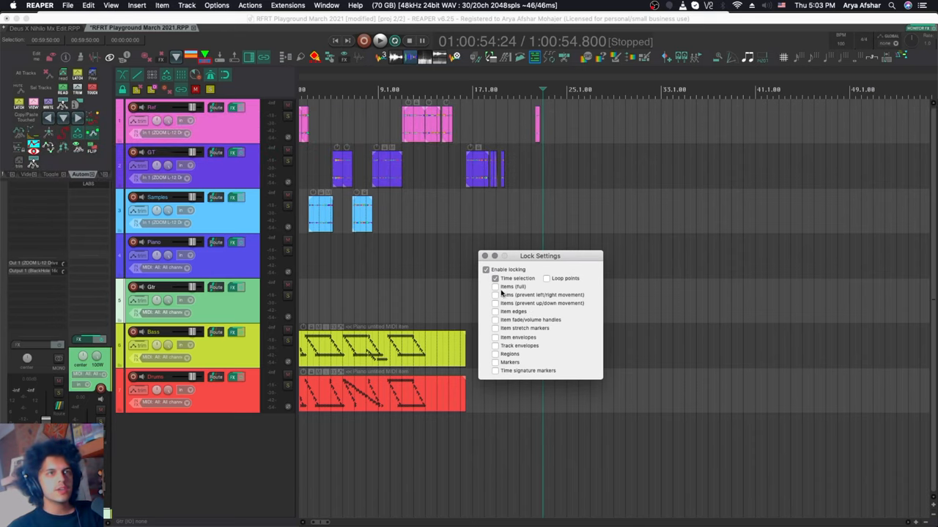
Enable 'Items (full)' locking alongside 'Time selection' in Lock Settings.
{"action": "left_click", "coordinate": [495, 286]}
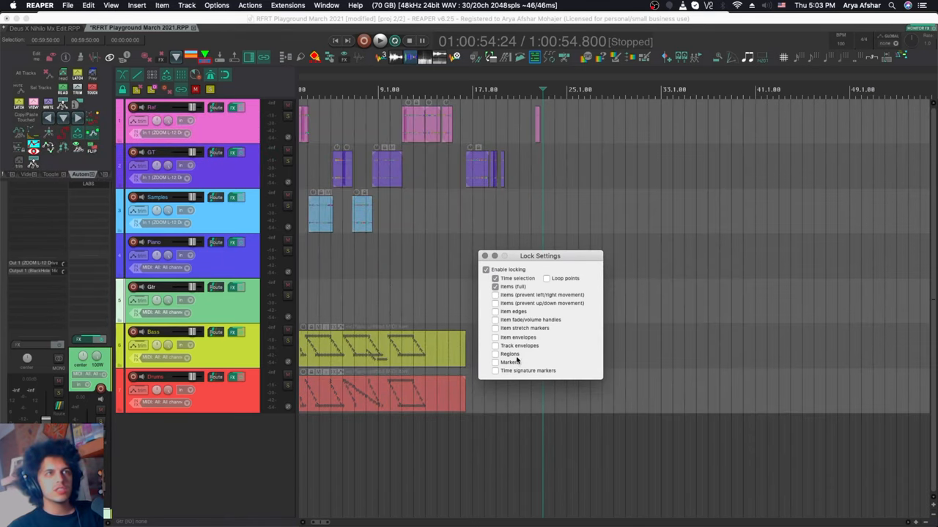
{"action": "left_click", "coordinate": [495, 286]}
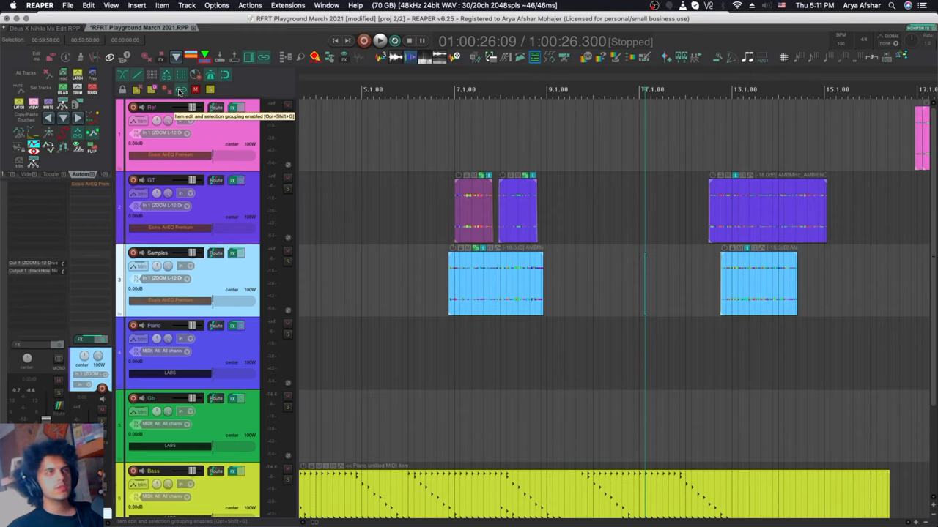
Enable item grouping with Opt+Shift+G and move the grouped GT and Samples items together.
{"action": "key", "text": "opt+shift+g"}
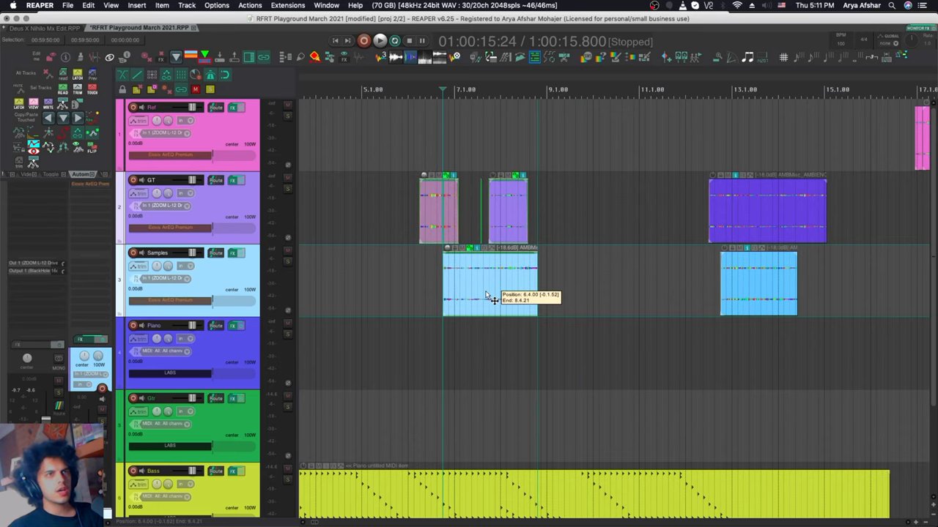
{"action": "left_click", "coordinate": [181, 88]}
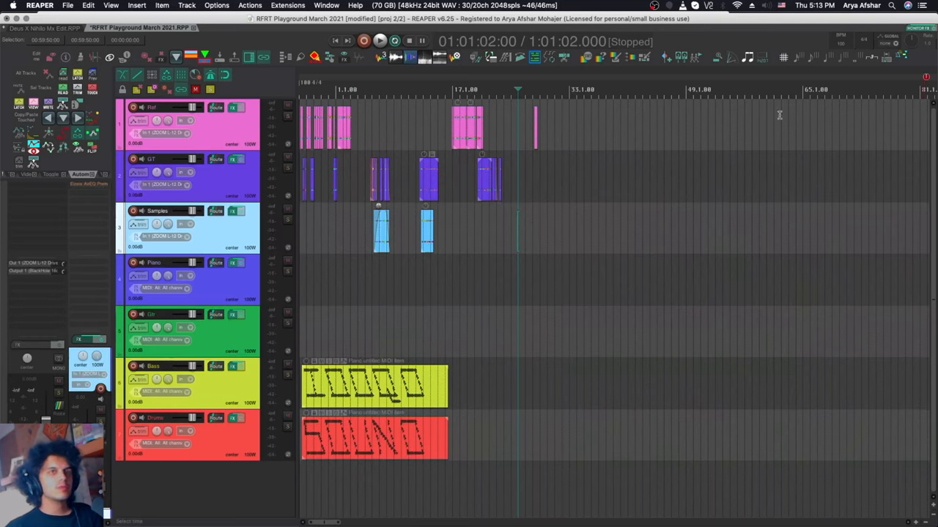
Open the ruler context menu to view its time-unit options.
{"action": "right_click", "coordinate": [483, 88]}
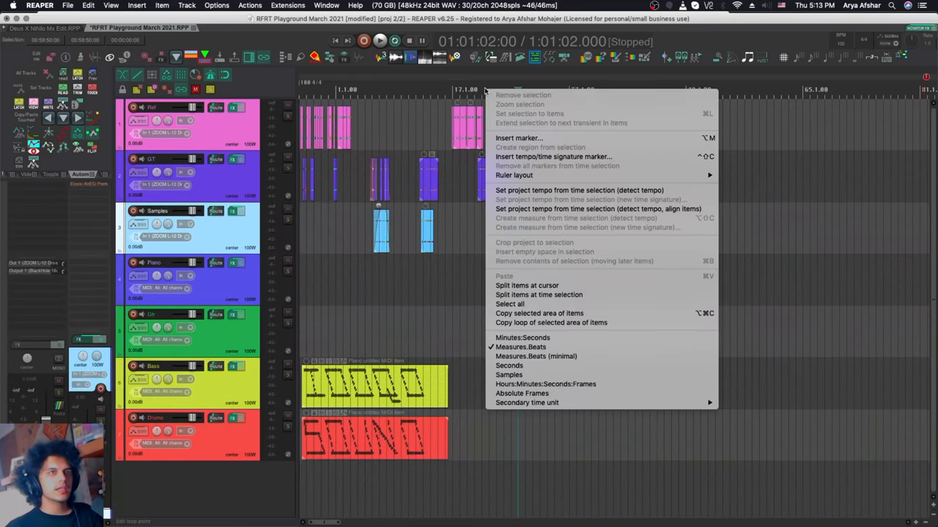
{"action": "mouse_move", "coordinate": [545, 384]}
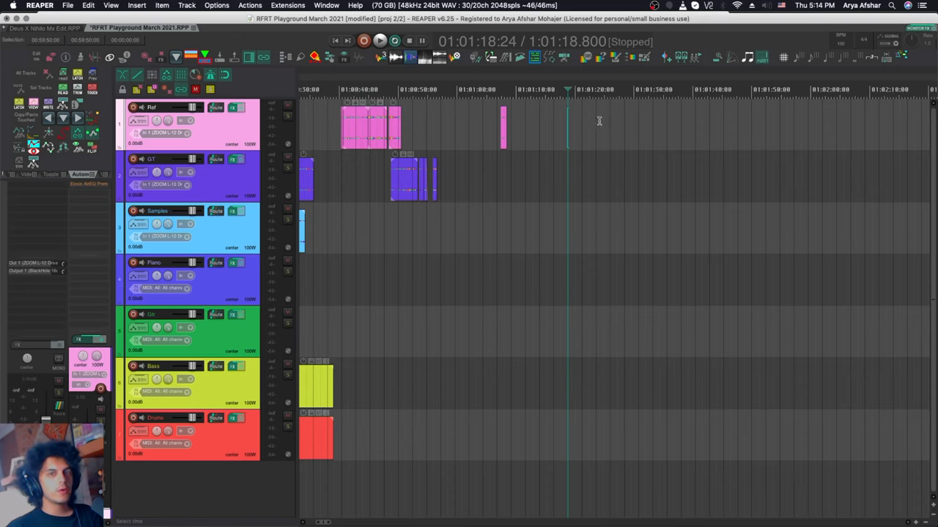
{"action": "mouse_move", "coordinate": [598, 119]}
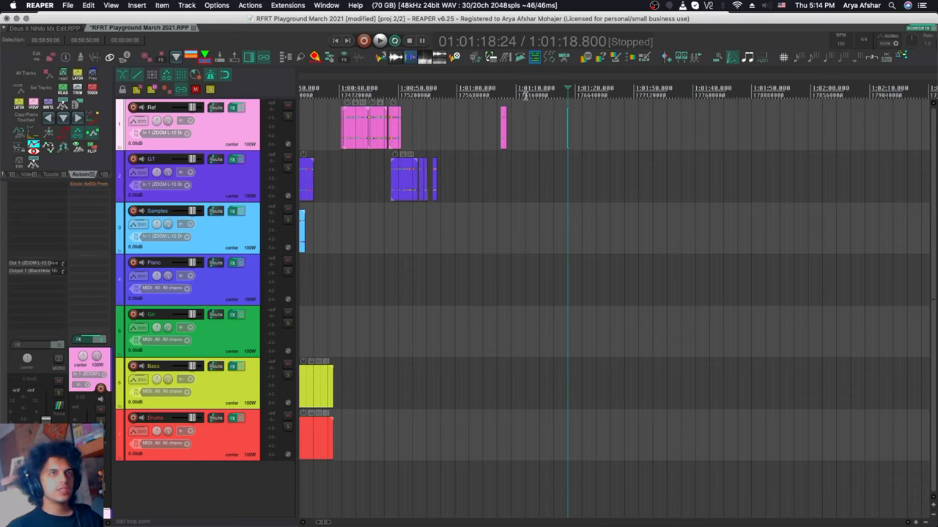
{"action": "mouse_move", "coordinate": [548, 96]}
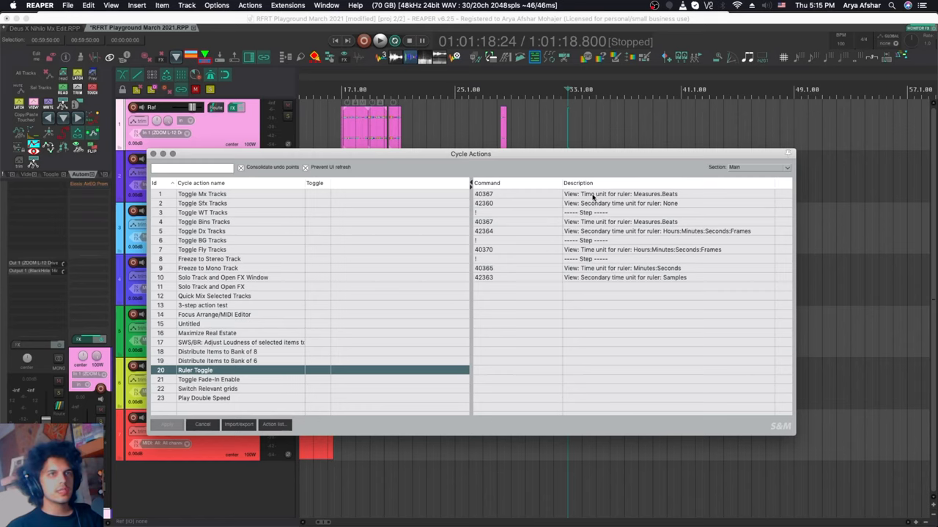
{"action": "mouse_move", "coordinate": [626, 197]}
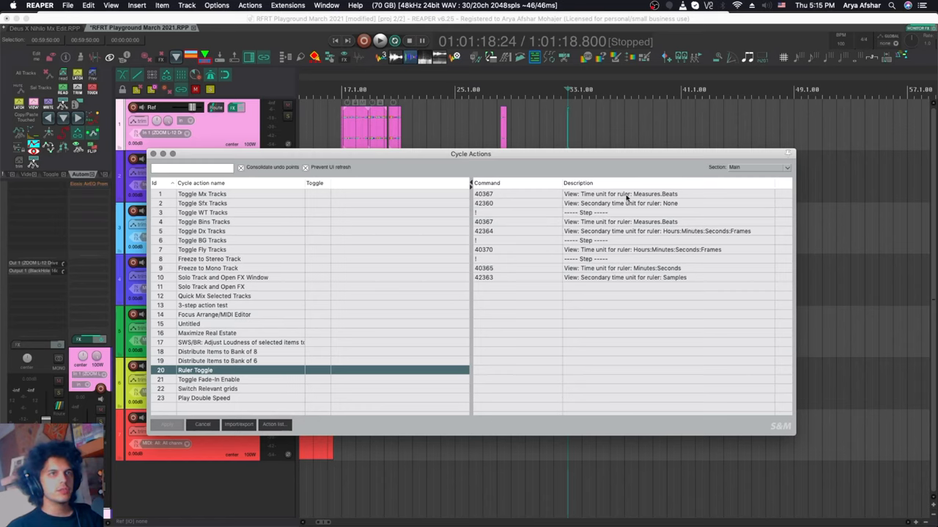
{"action": "mouse_move", "coordinate": [670, 207]}
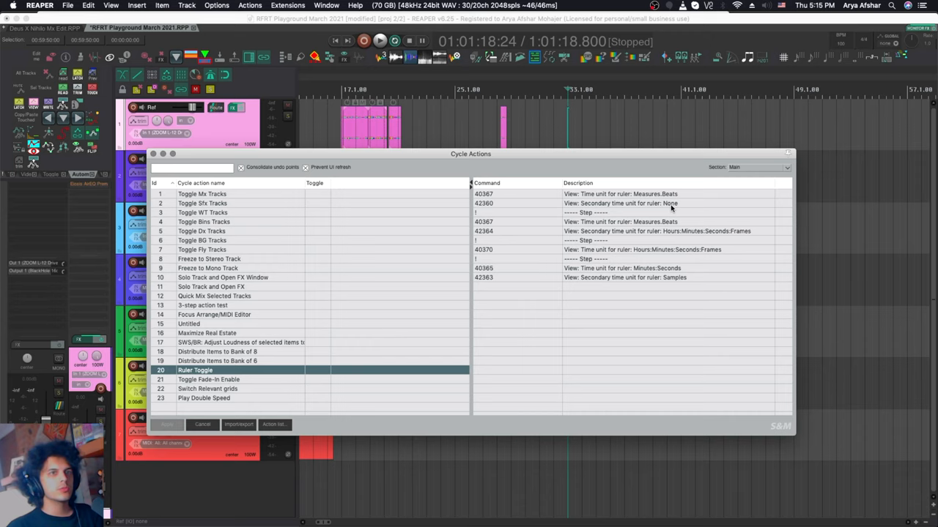
{"action": "mouse_move", "coordinate": [675, 256]}
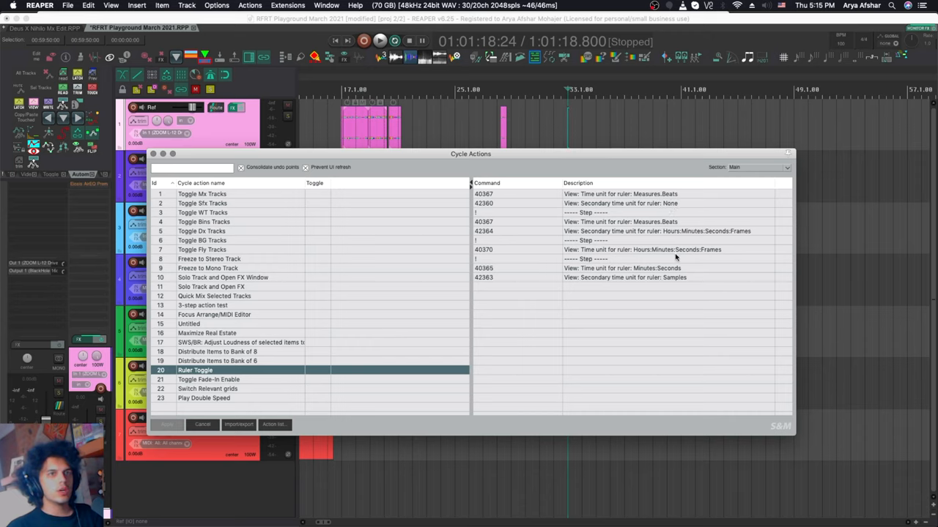
{"action": "mouse_move", "coordinate": [606, 291]}
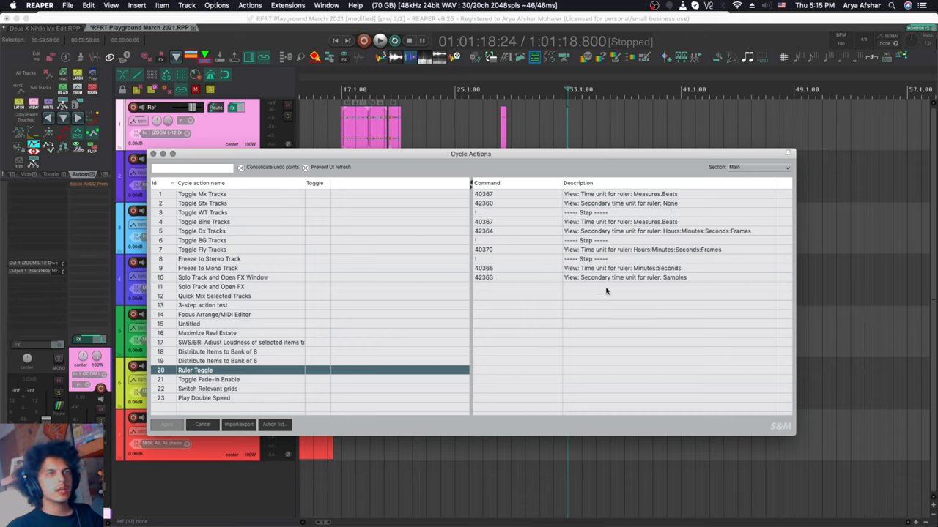